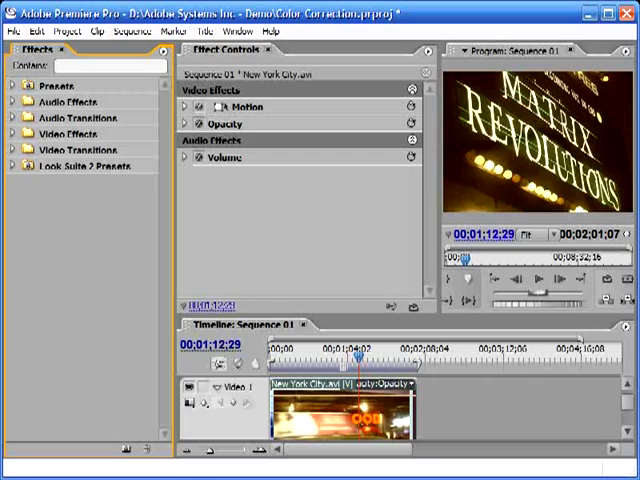
Move the playhead to the yellow taxi frame at 00;00;27;17
click(214, 28)
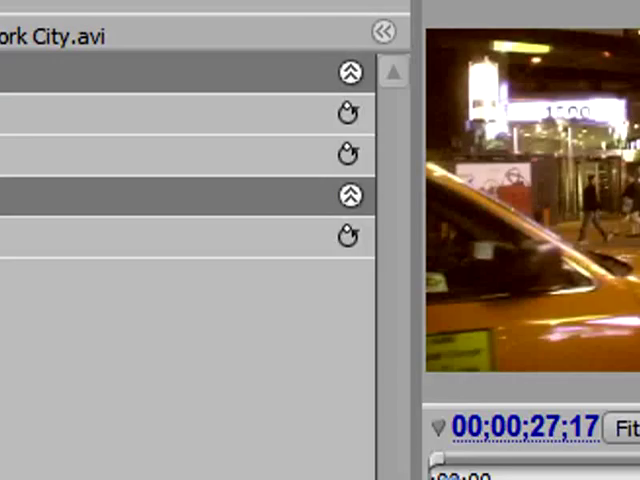
Search 'Fast Co' and expand the Fast Color Corrector settings in Effect Controls
text(Fast Color)
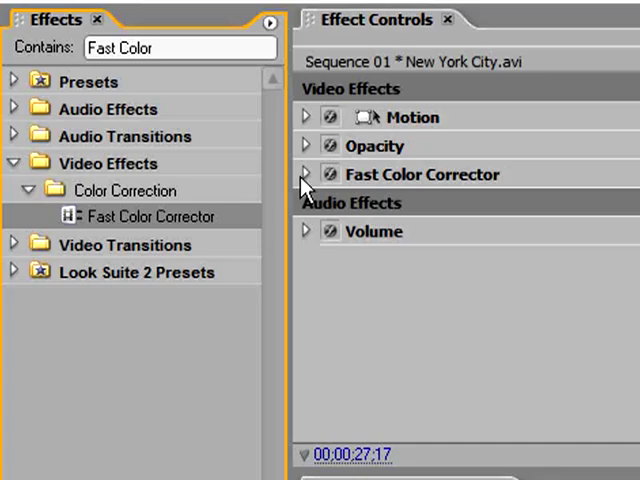
click(305, 174)
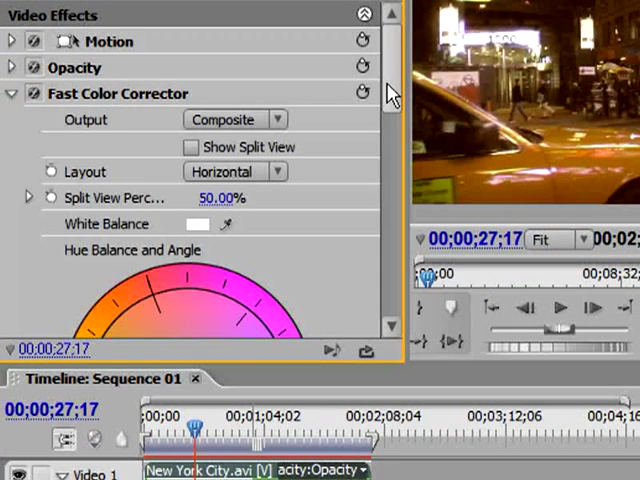
Scroll Effect Controls down to reveal the Hue Balance and Angle wheel
scroll(down, 3)
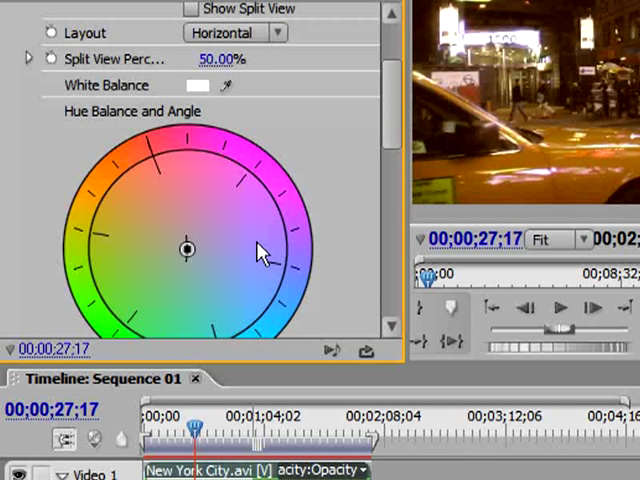
scroll(down, 3)
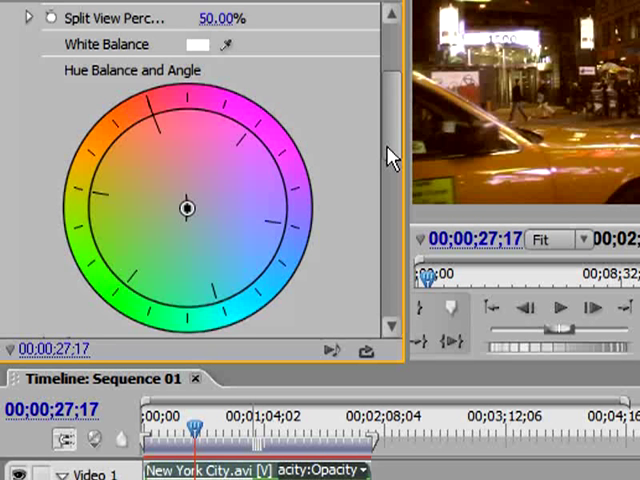
scroll(down, 3)
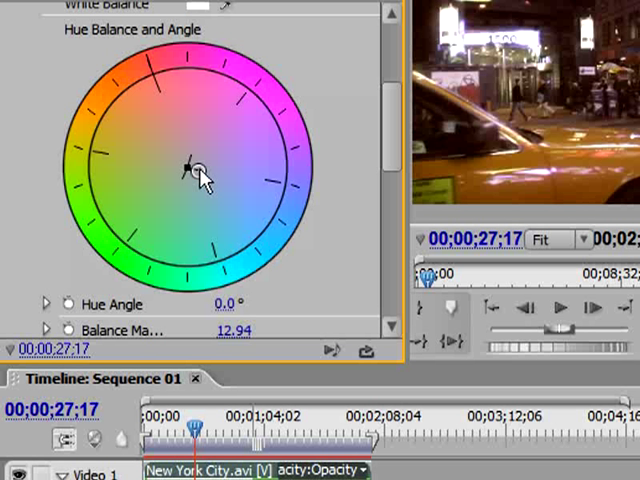
mouse_move(200, 180)
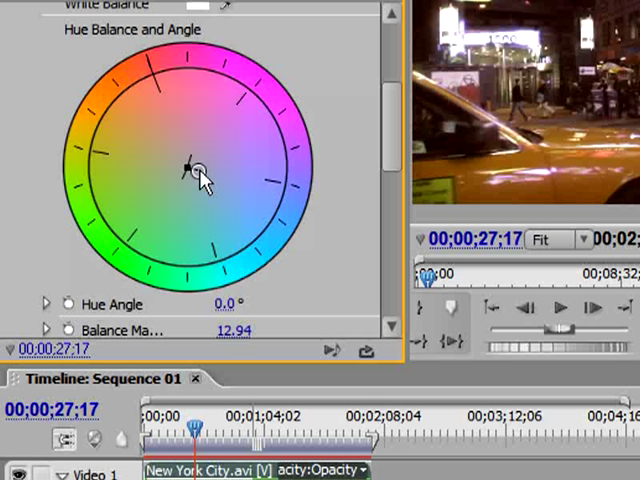
Drag the hue balance point toward red, reaching a balance magnitude of 72.75
drag(195, 170, 190, 165)
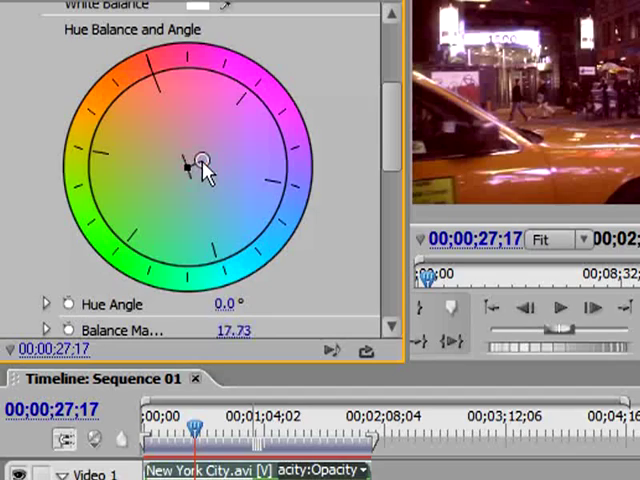
drag(190, 160, 160, 110)
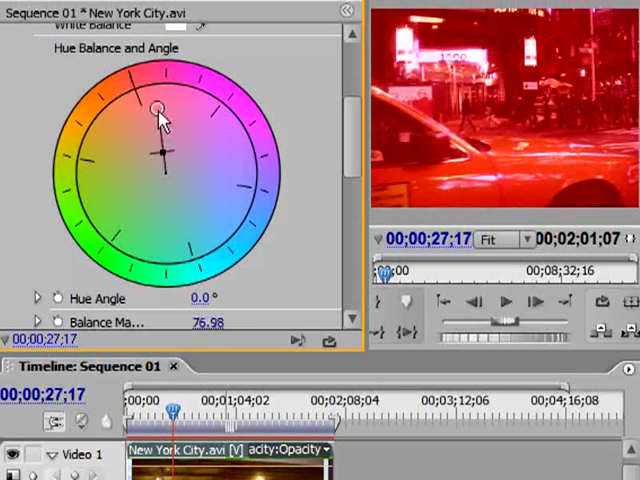
drag(160, 110, 162, 95)
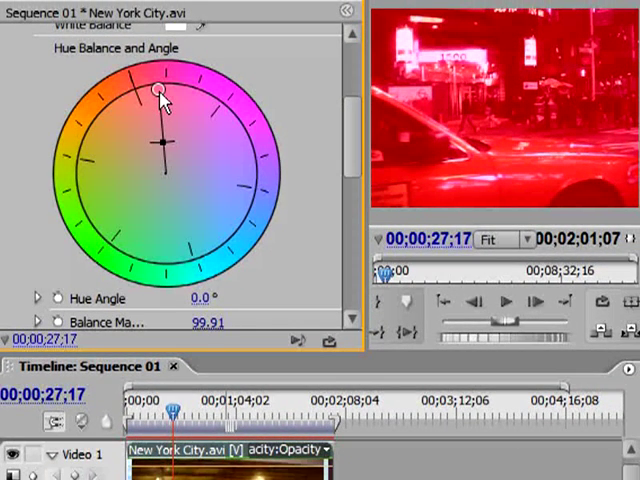
drag(162, 95, 160, 92)
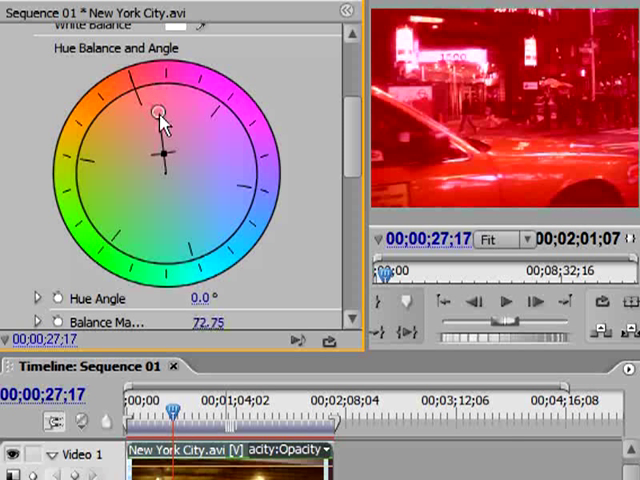
Ease the red tint to about 46, then push it to 99.61
drag(160, 118, 165, 135)
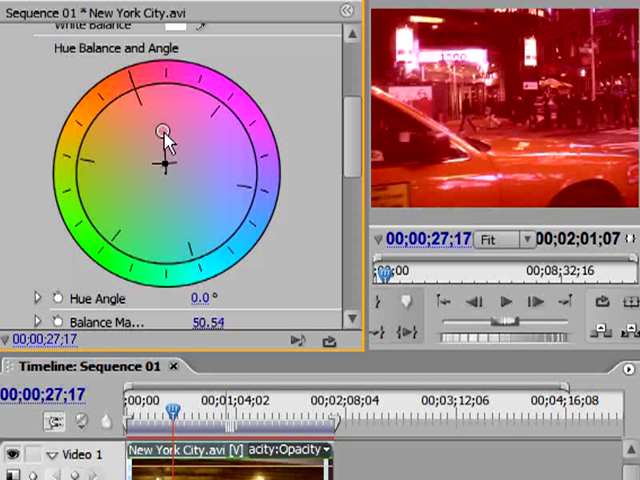
drag(165, 130, 163, 133)
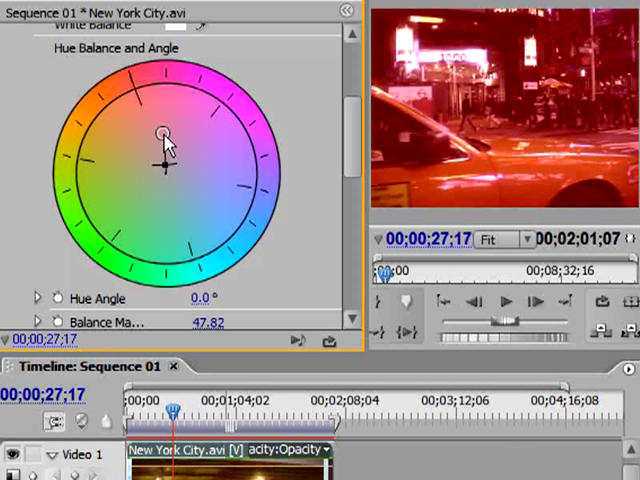
drag(163, 133, 163, 137)
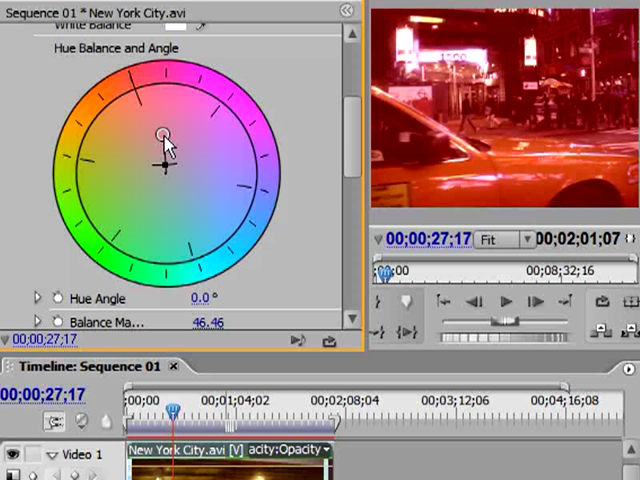
drag(165, 135, 162, 107)
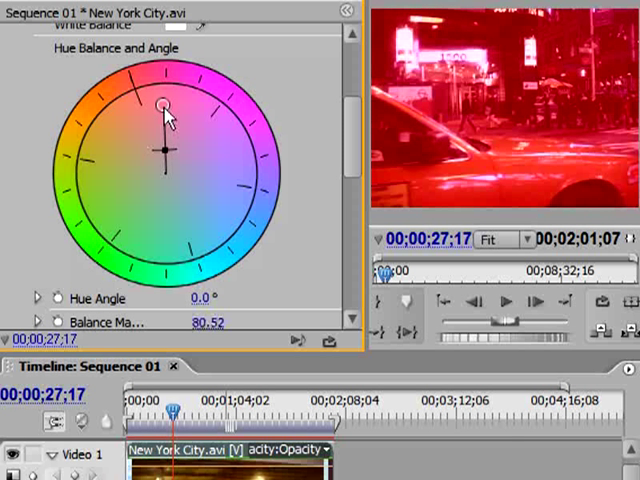
drag(162, 105, 165, 95)
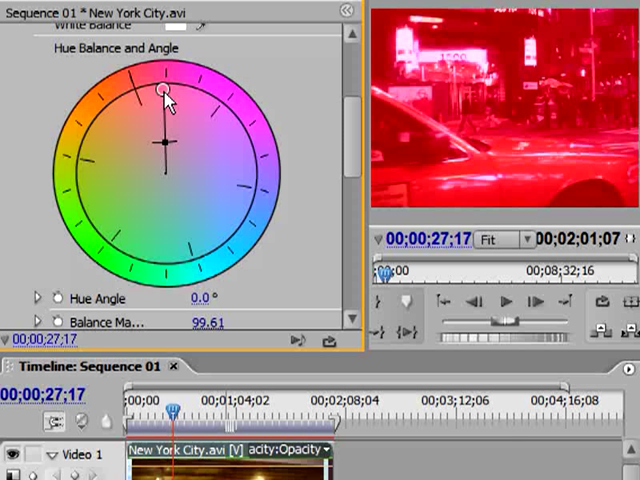
mouse_move(168, 100)
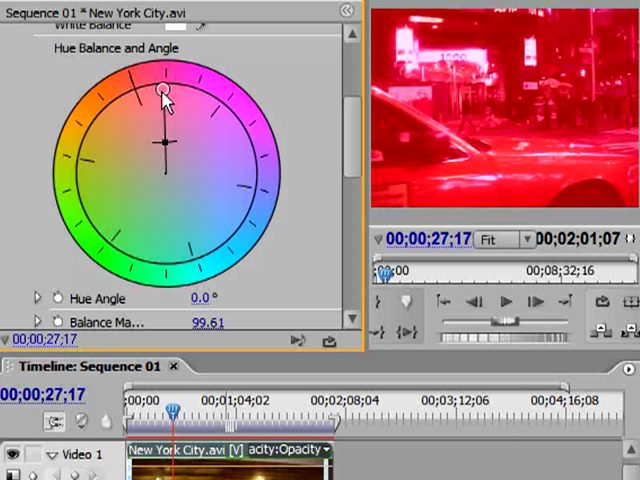